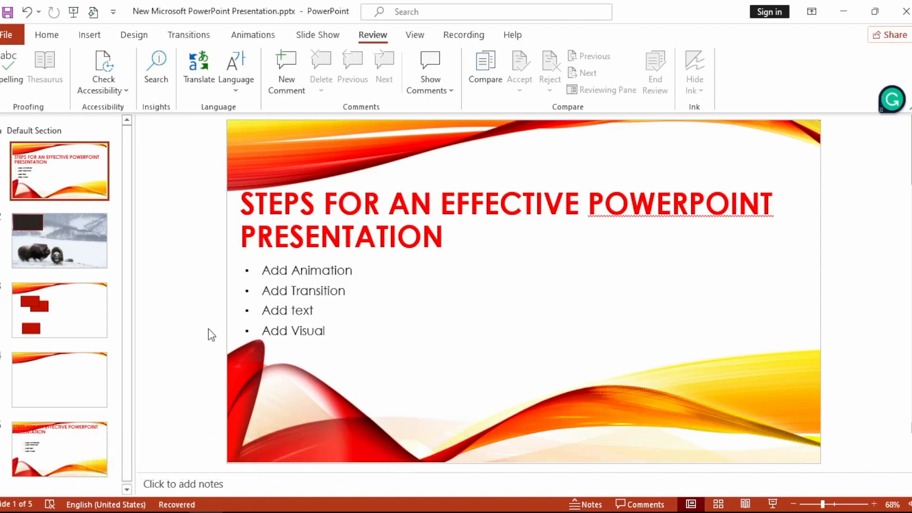
Select the word 'Animation' in the first bullet and look it up with Review > Search.
{"action": "double_click", "coordinate": [321, 269]}
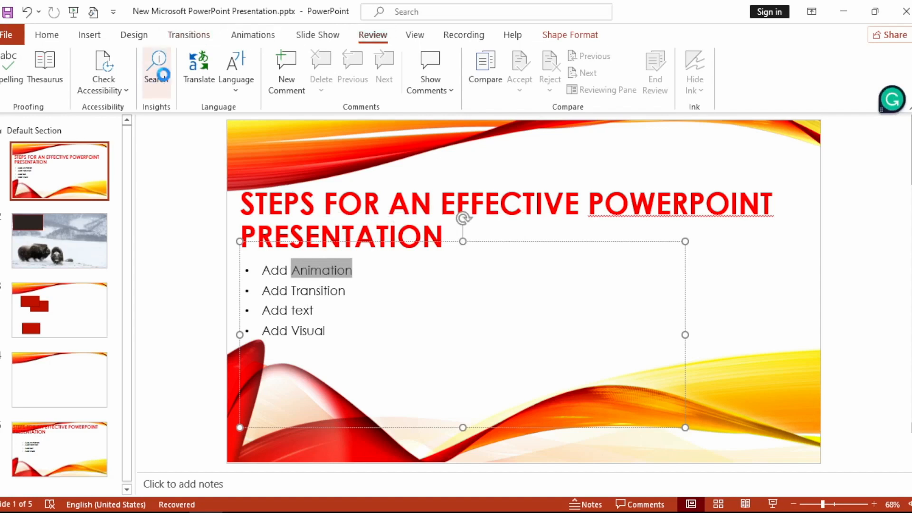
{"action": "left_click", "coordinate": [155, 68]}
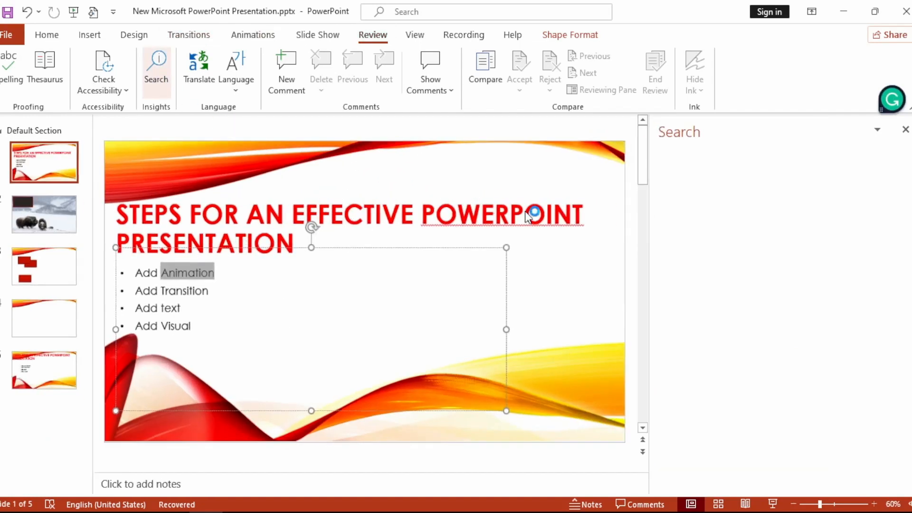
{"action": "mouse_move", "coordinate": [604, 282]}
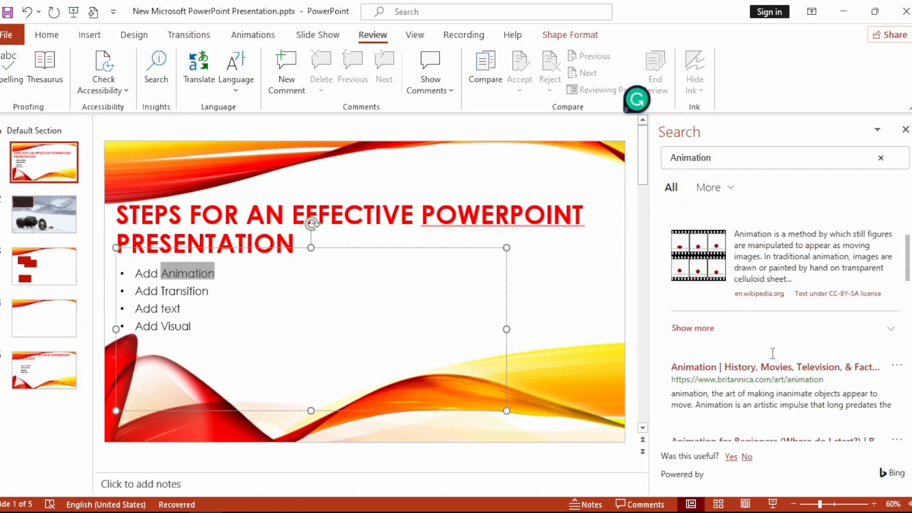
{"action": "mouse_move", "coordinate": [774, 355]}
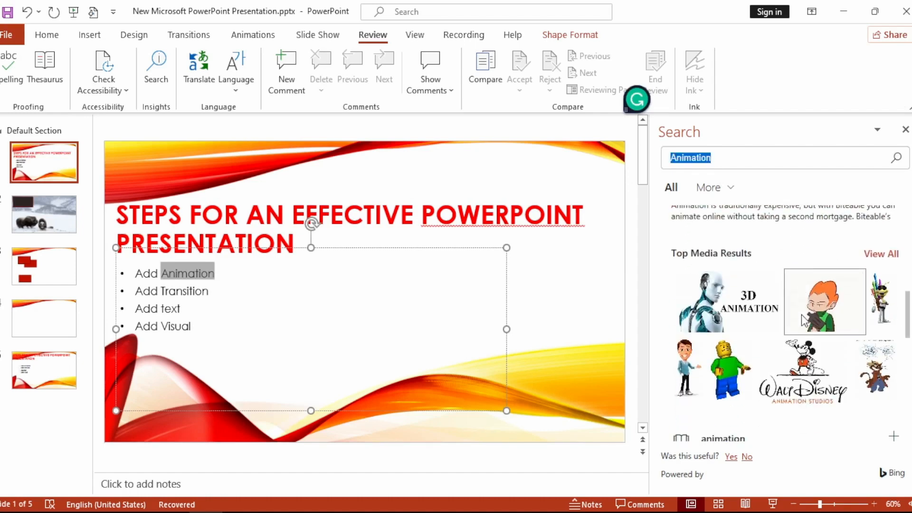
Scroll through the web, media, dictionary and Help results for 'Animation'.
{"action": "scroll", "scroll_direction": "down", "scroll_amount": 3}
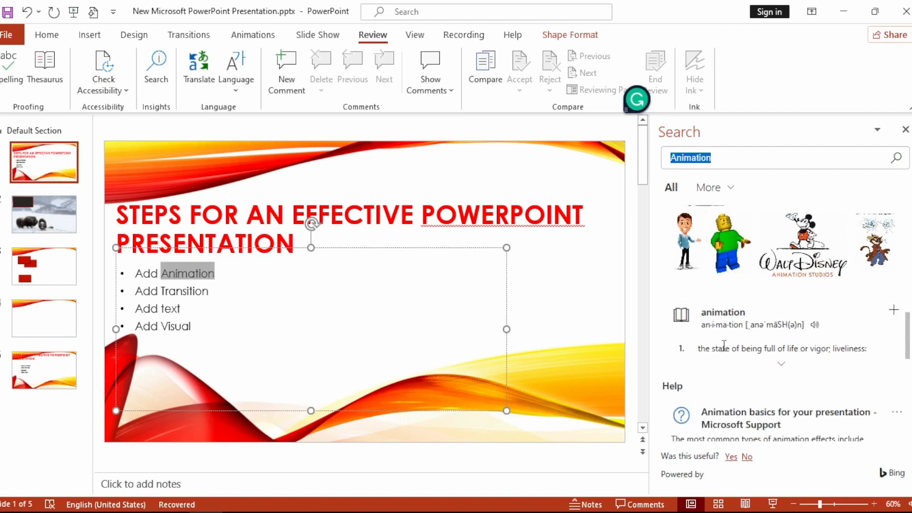
{"action": "scroll", "scroll_direction": "down", "scroll_amount": 3}
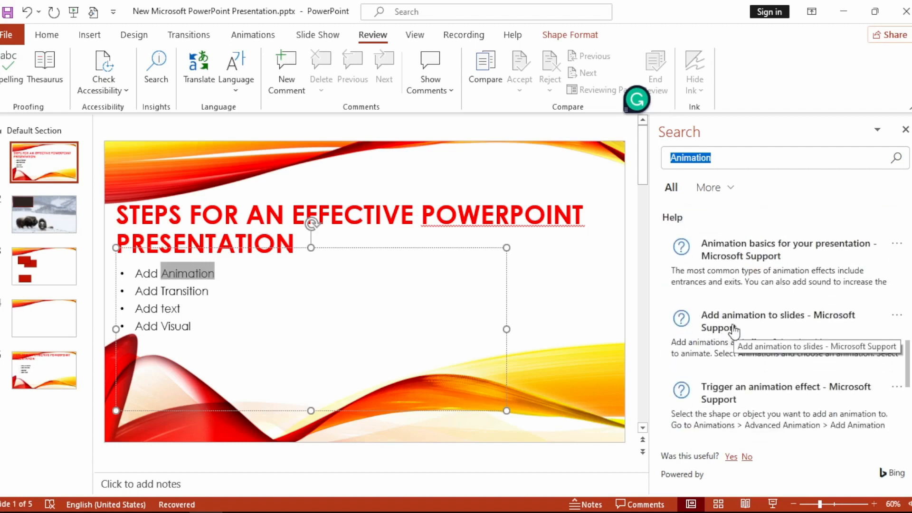